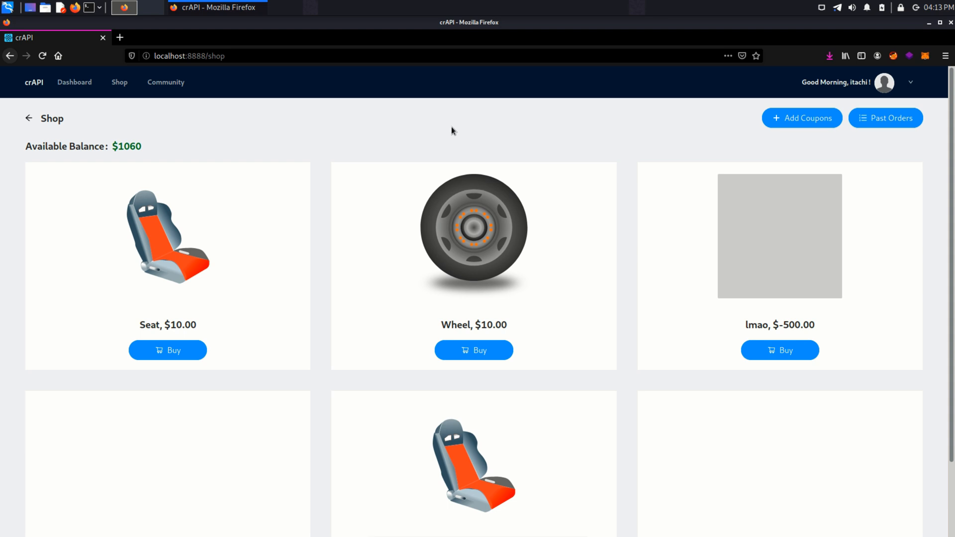
mouse_move(566, 160)
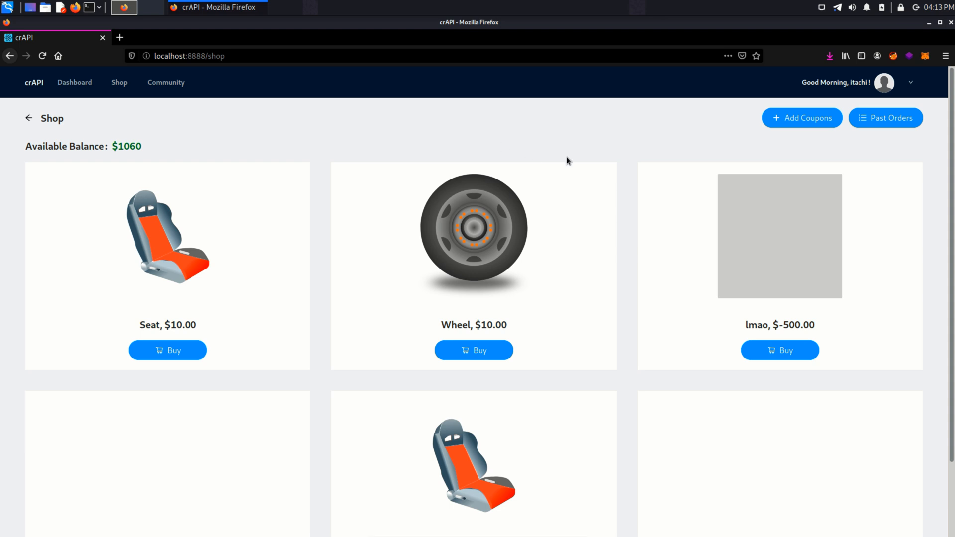
Bring up the Add Coupons dialog in the crAPI shop with the Coupon Code field focused
click(802, 117)
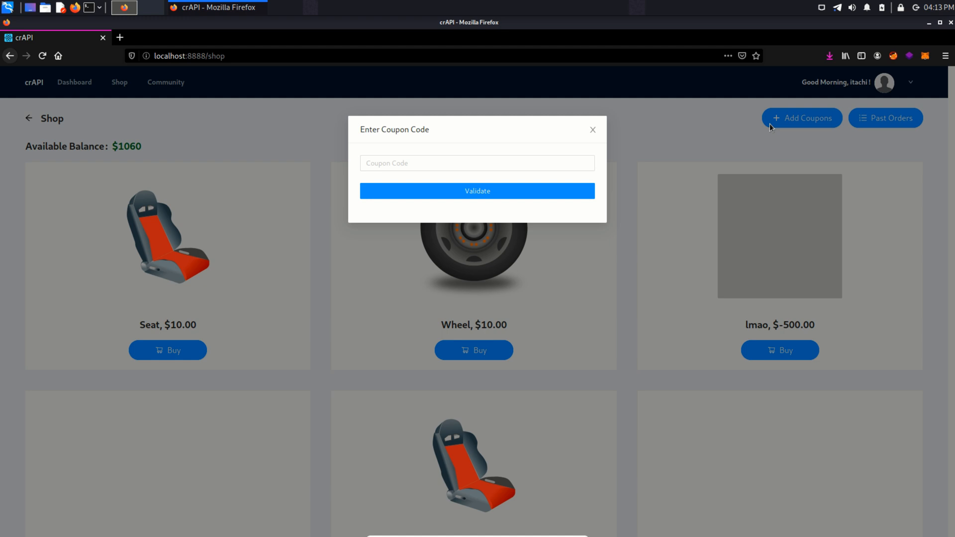
click(476, 162)
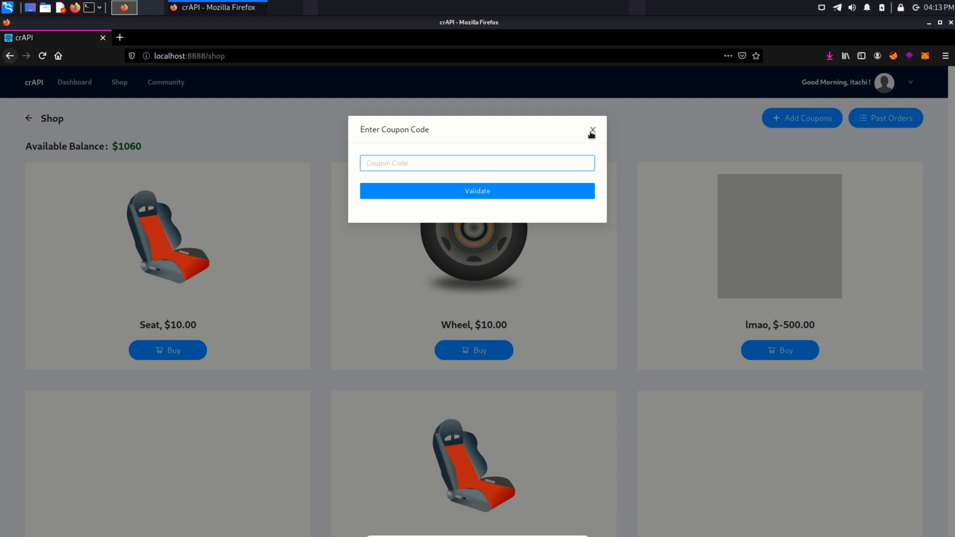
Watch Network activity in Firefox Developer Tools and reload the shop page
key(F12)
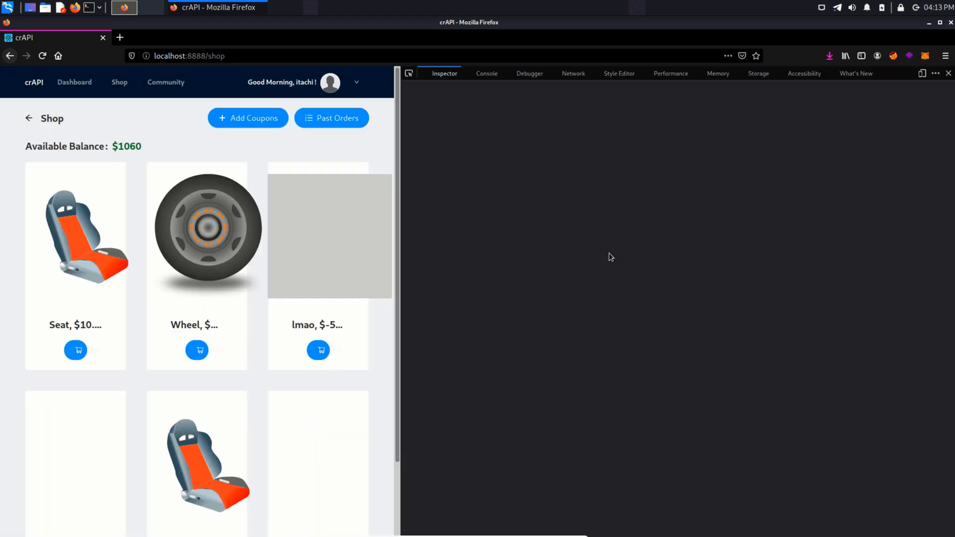
click(572, 73)
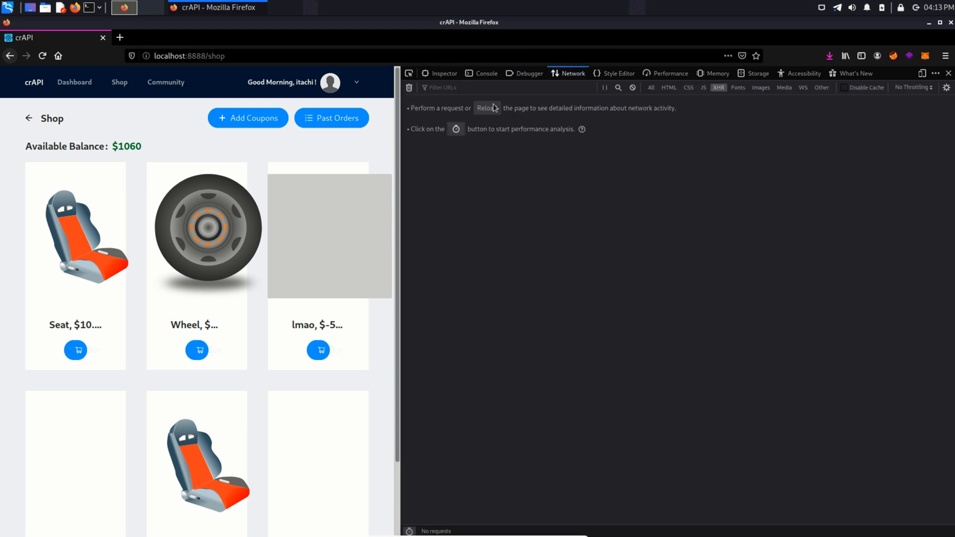
click(486, 108)
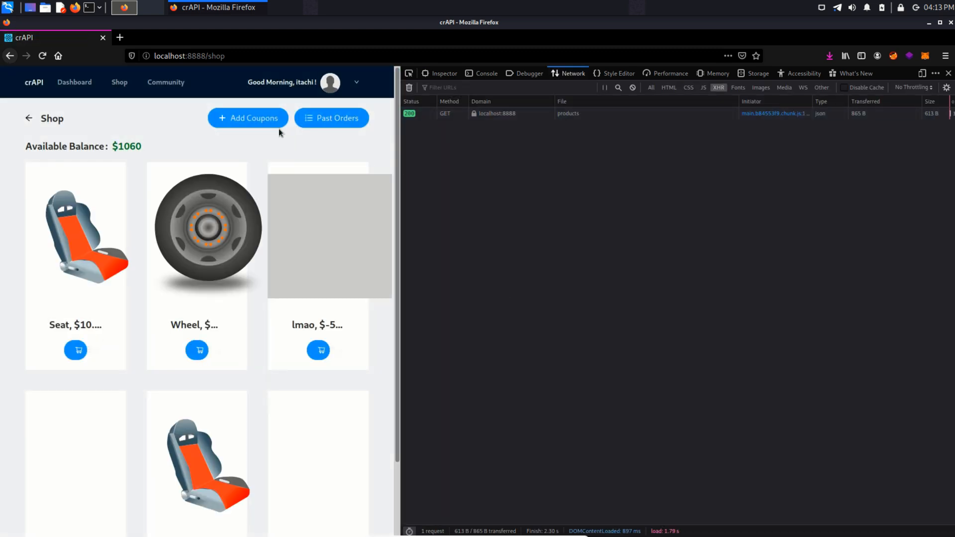
Submit an invalid coupon and inspect the failing validate-coupon request's payload
click(247, 119)
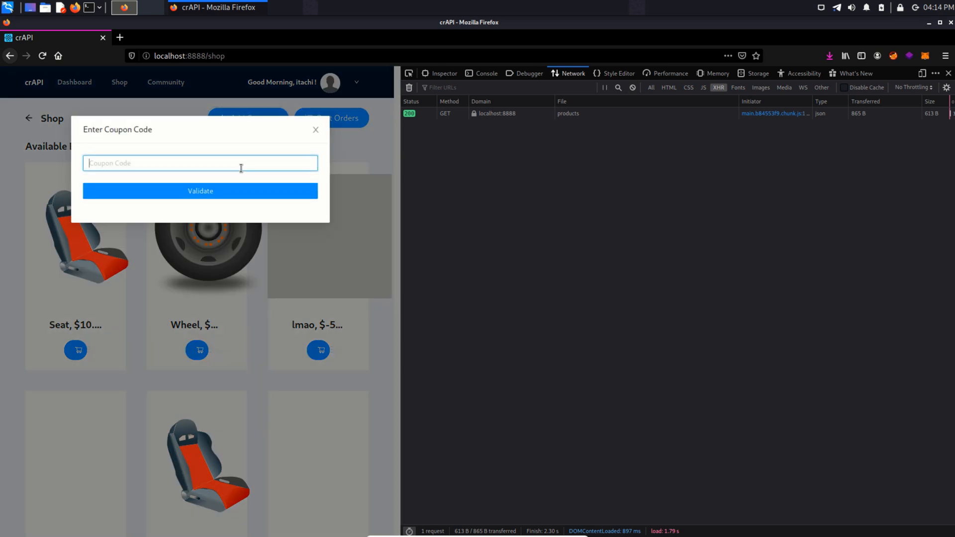
click(200, 191)
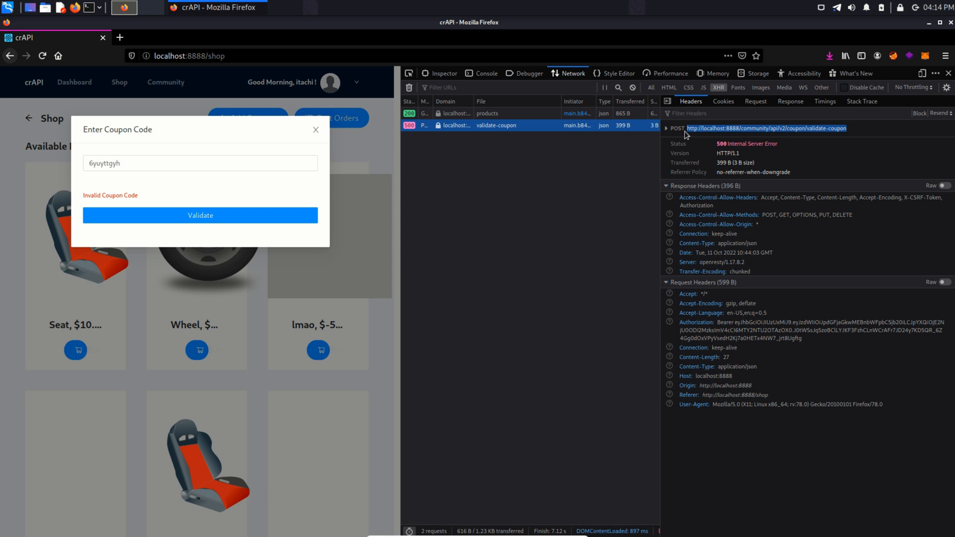
mouse_move(569, 247)
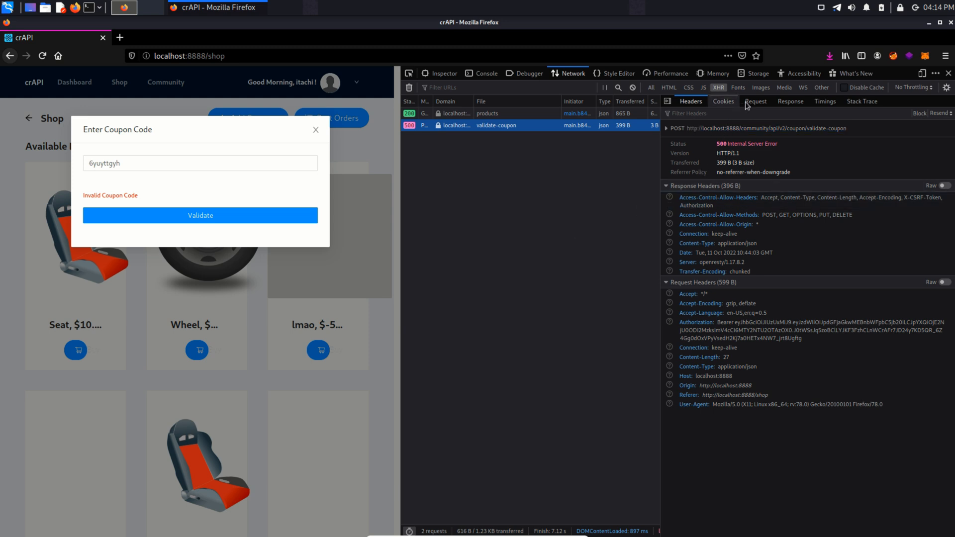
click(755, 101)
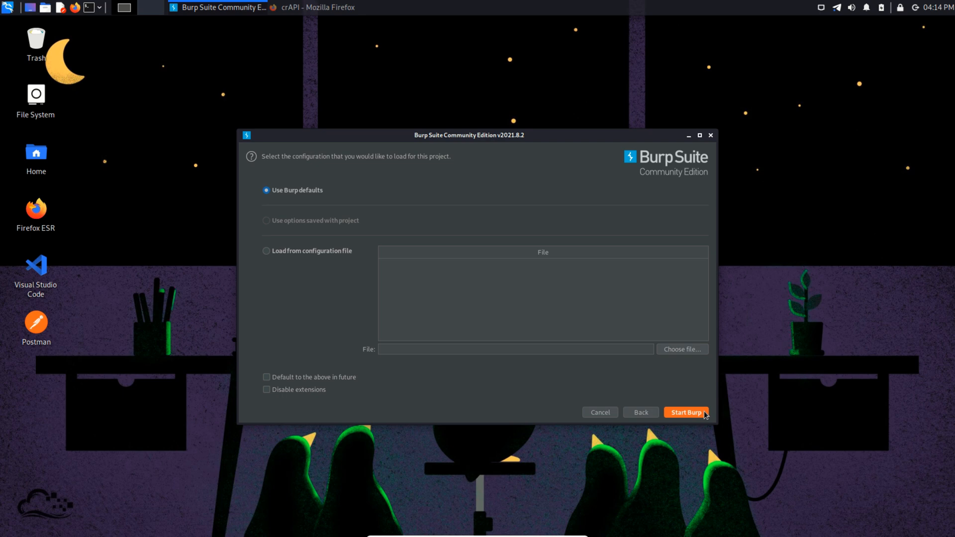
Start Burp with default settings and route Firefox through the Burp proxy via FoxyProxy
click(685, 411)
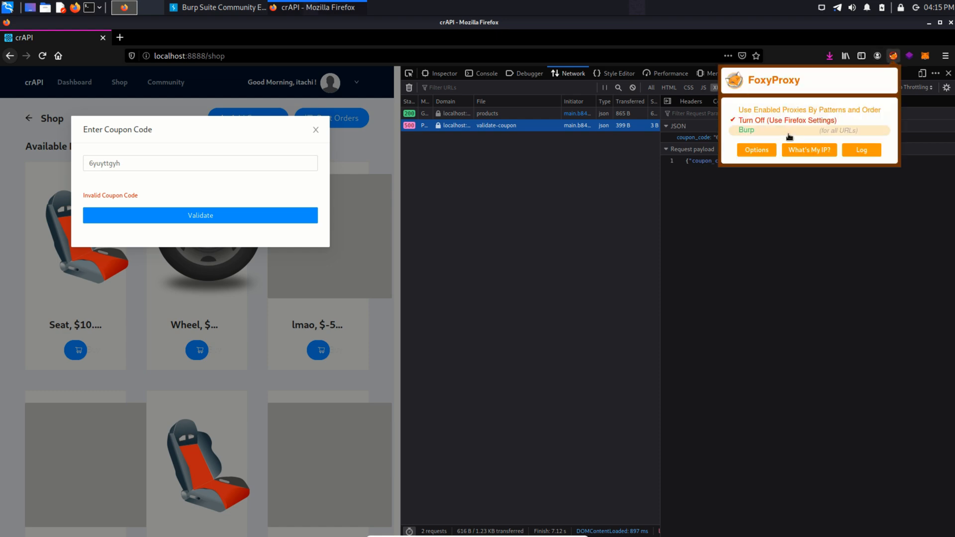
click(124, 7)
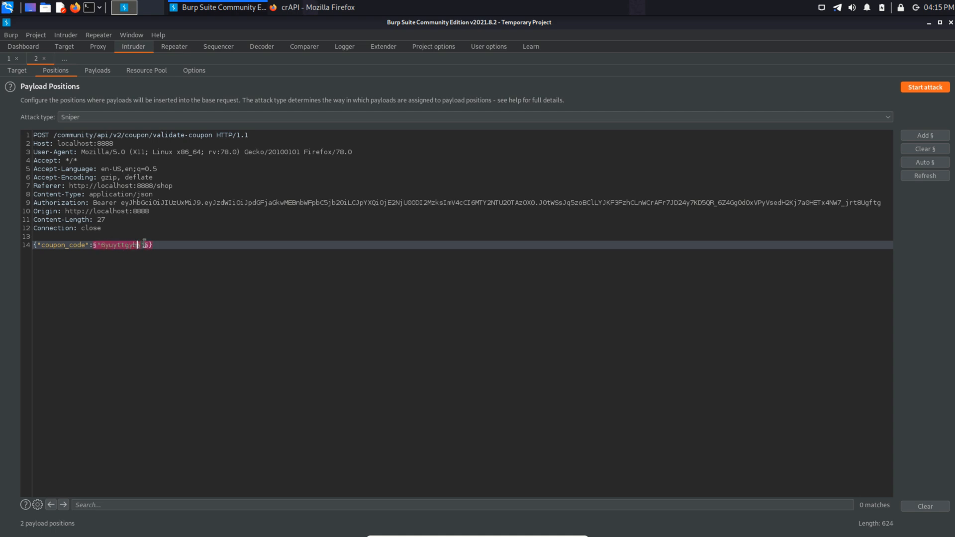
Mark the coupon_code value as the only Intruder payload position
click(923, 134)
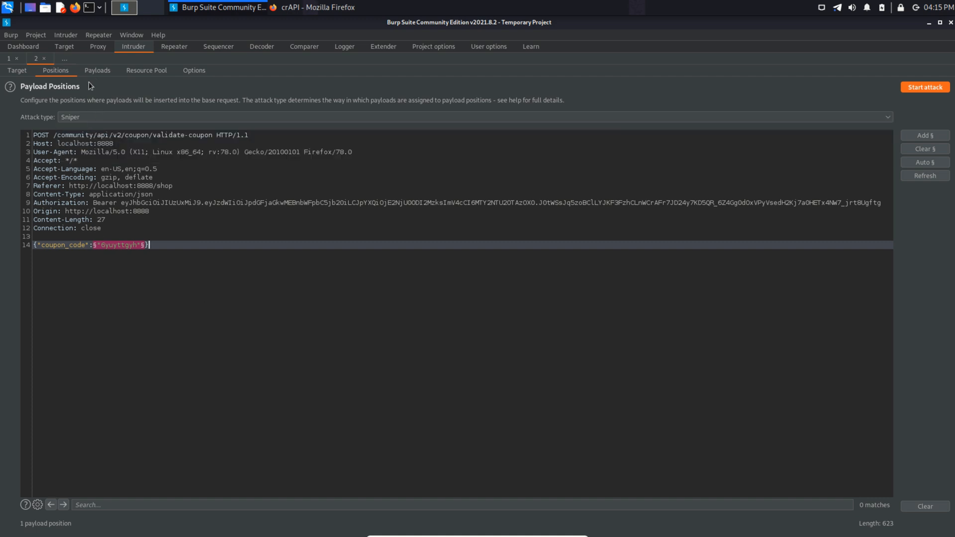
Load the 277-entry injection wordlist as Intruder payloads and review a NoSQL entry
click(38, 204)
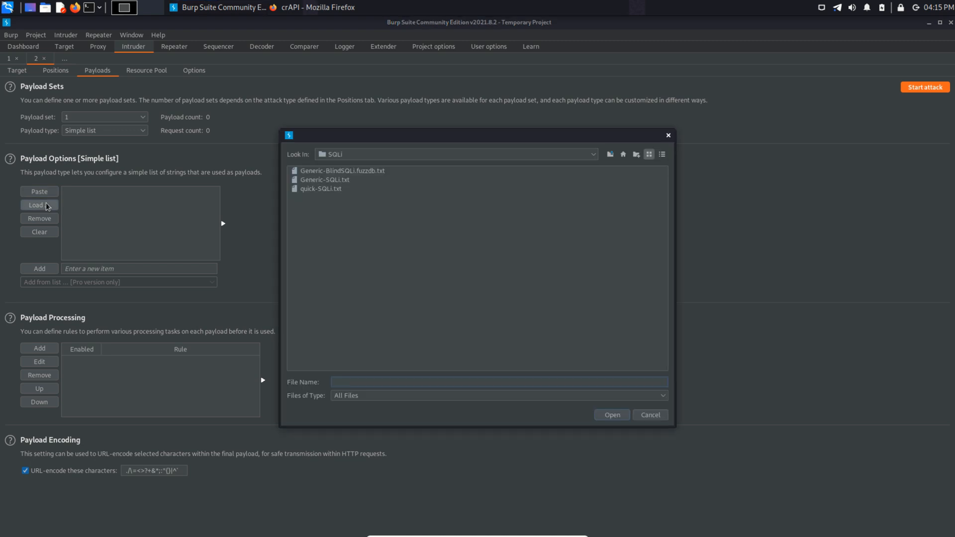
click(591, 155)
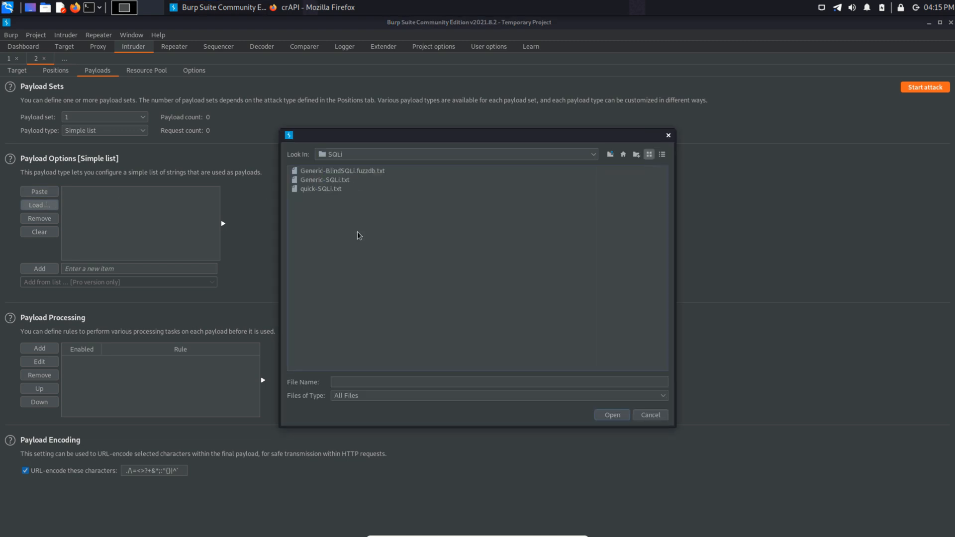
click(324, 179)
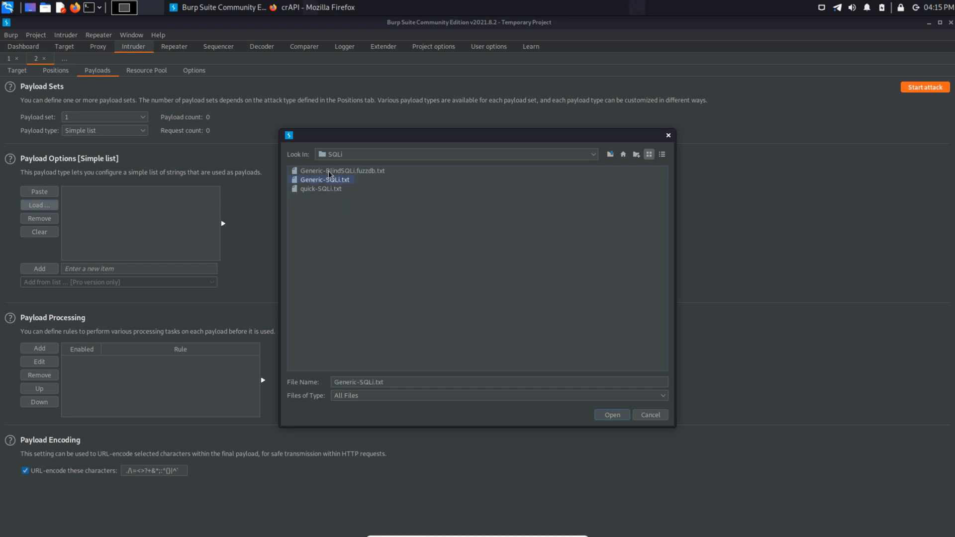
click(611, 415)
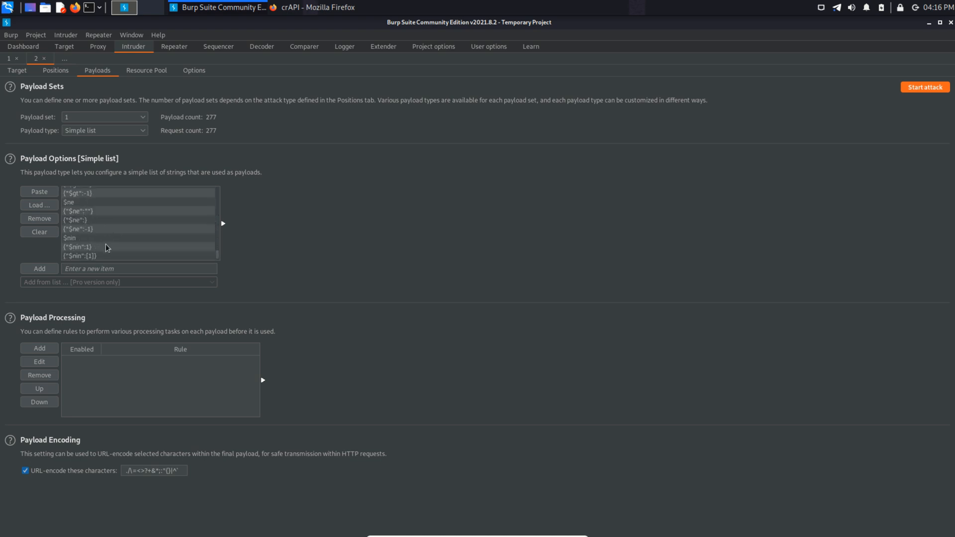
click(69, 238)
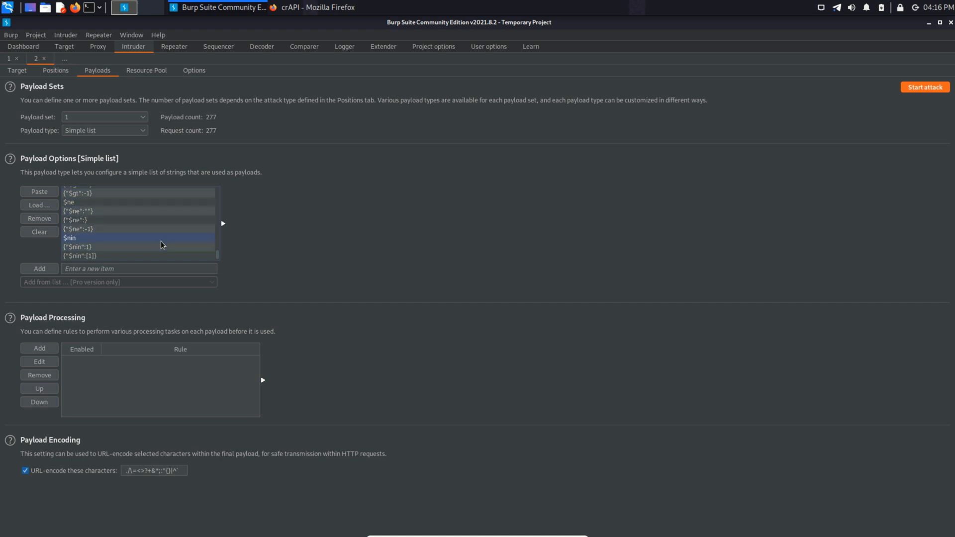
mouse_move(264, 241)
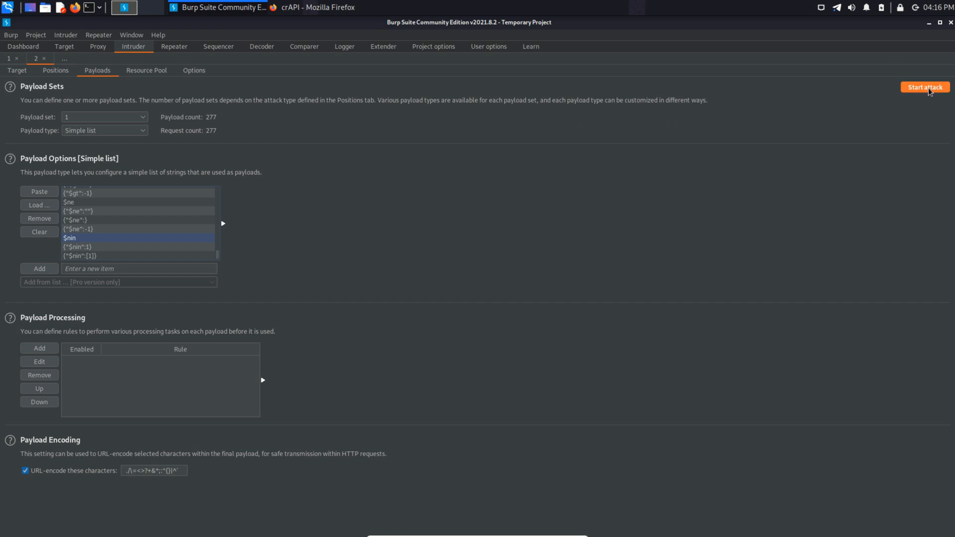
Start the Intruder attack against the coupon_code position
click(925, 88)
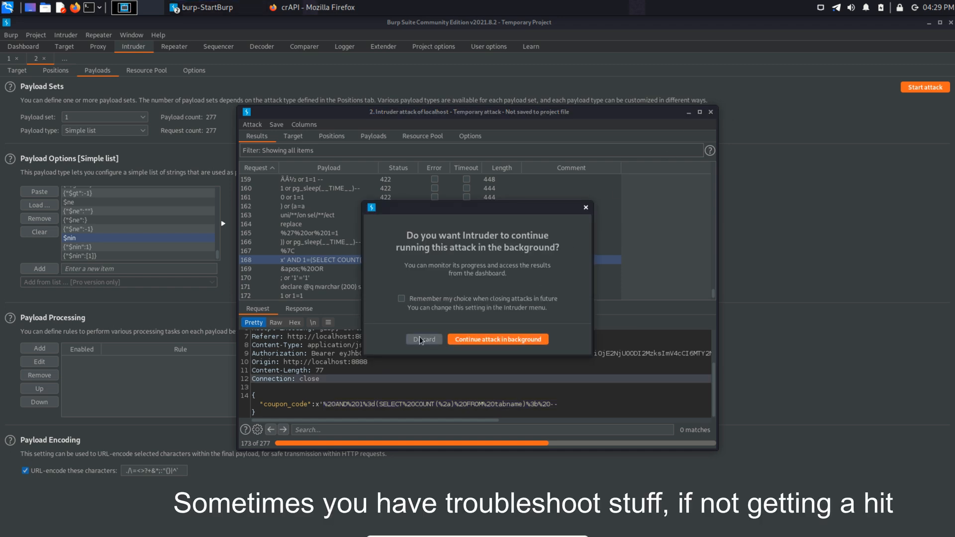
Discard the running attack, disable payload URL-encoding, and rerun the attack to completion
click(424, 339)
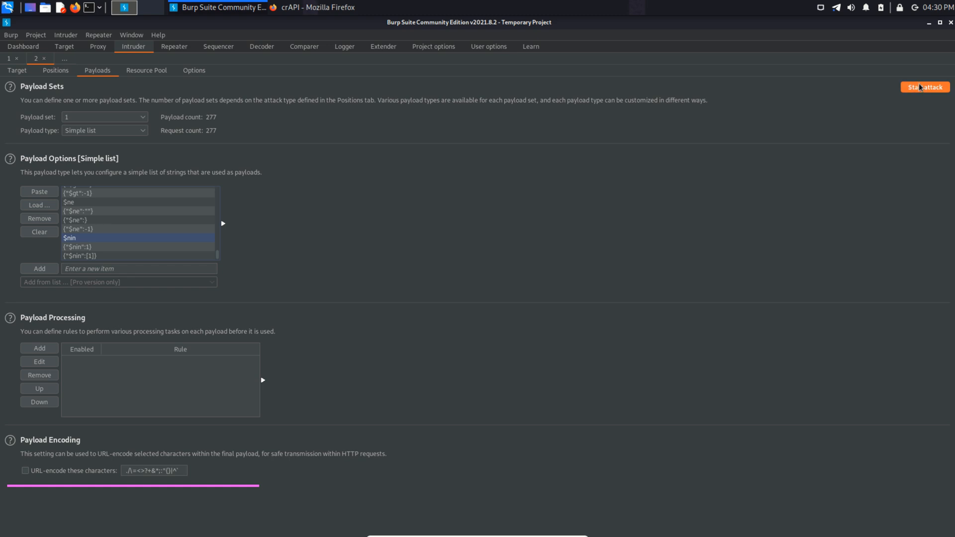
click(924, 88)
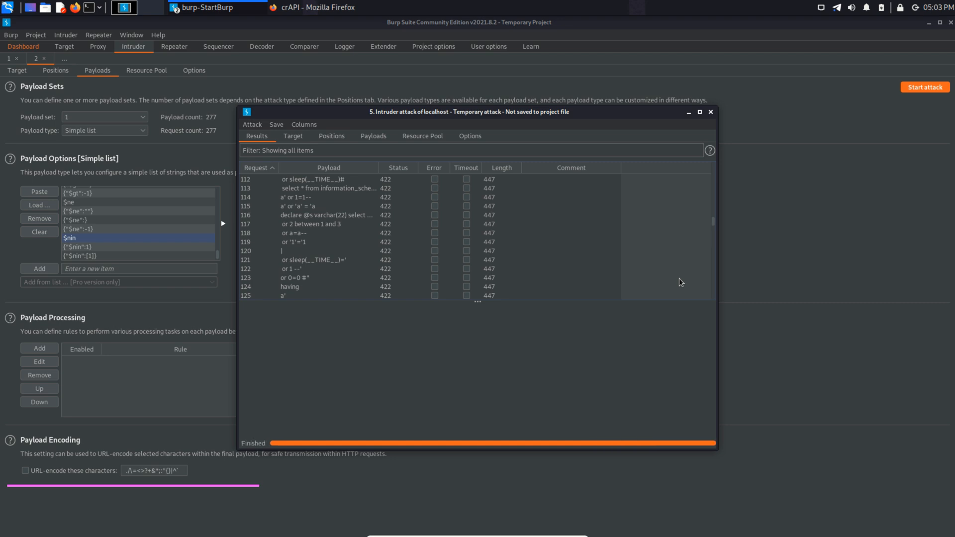
mouse_move(596, 196)
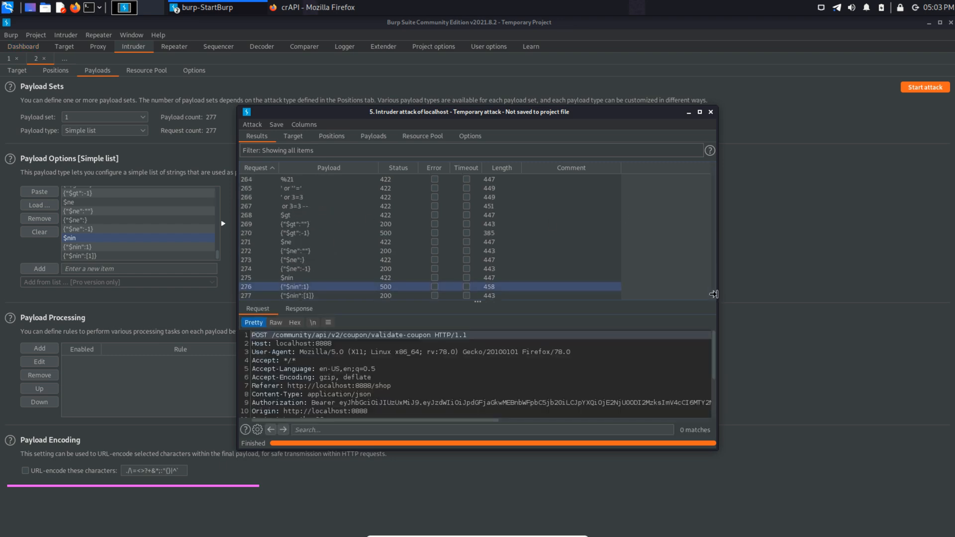
Sort results by status and read coupon TRAC075 from the 200 responses of NoSQL payloads
click(395, 167)
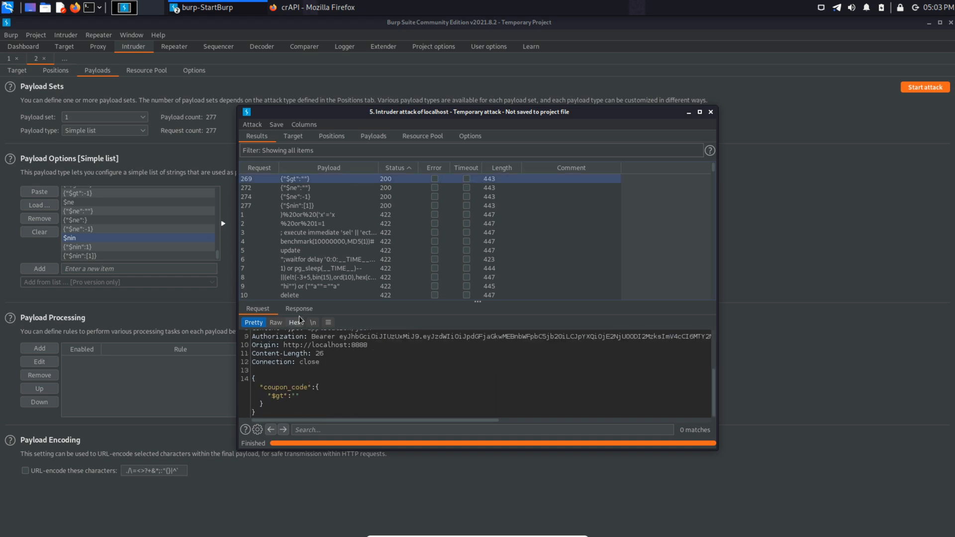
click(298, 308)
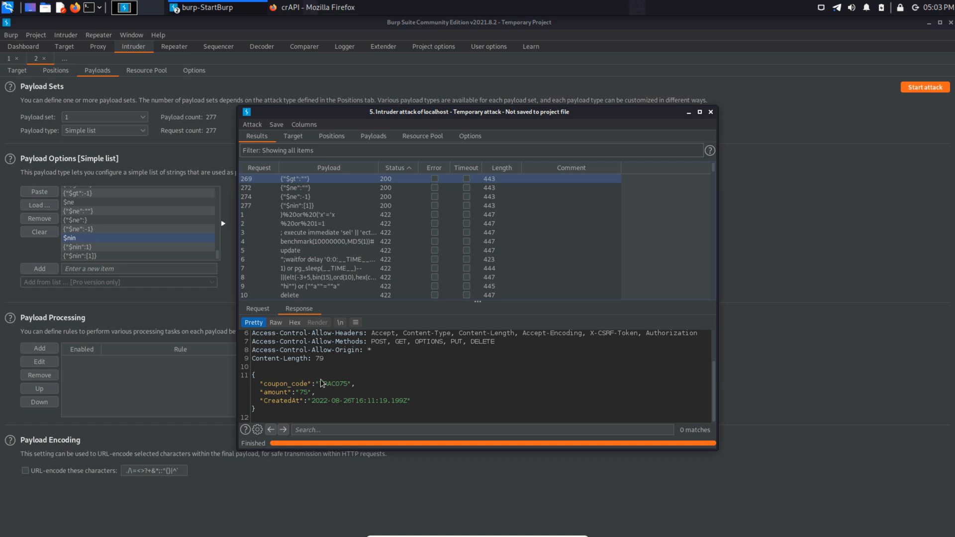
double_click(335, 384)
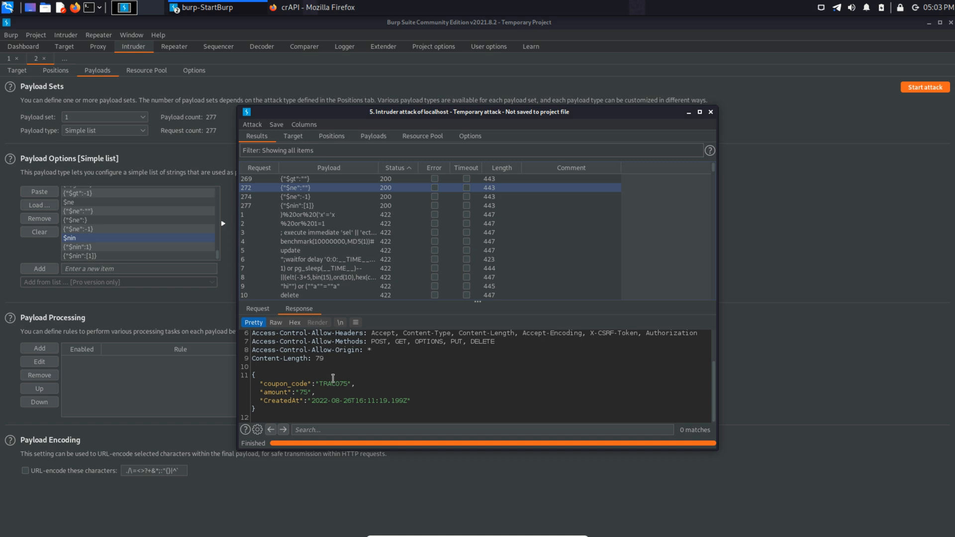
click(310, 196)
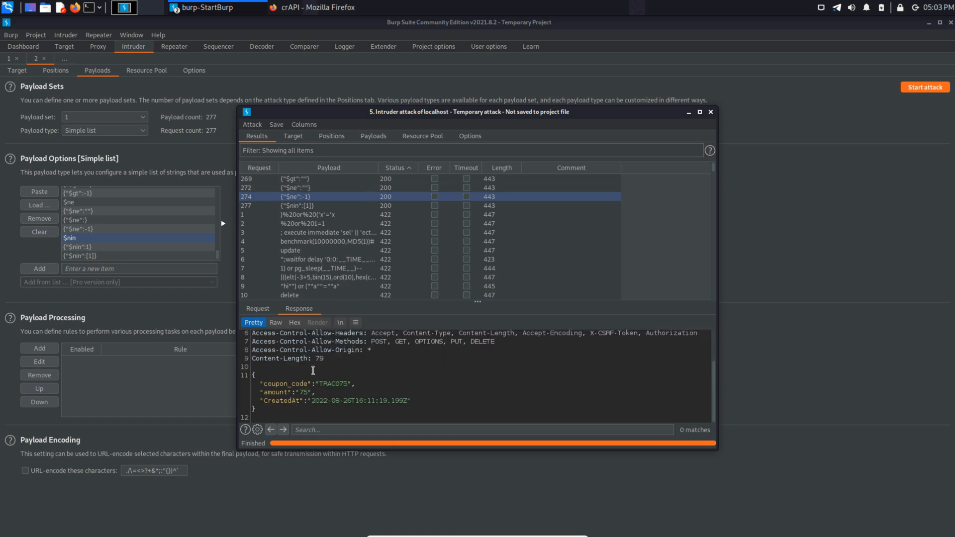
double_click(333, 384)
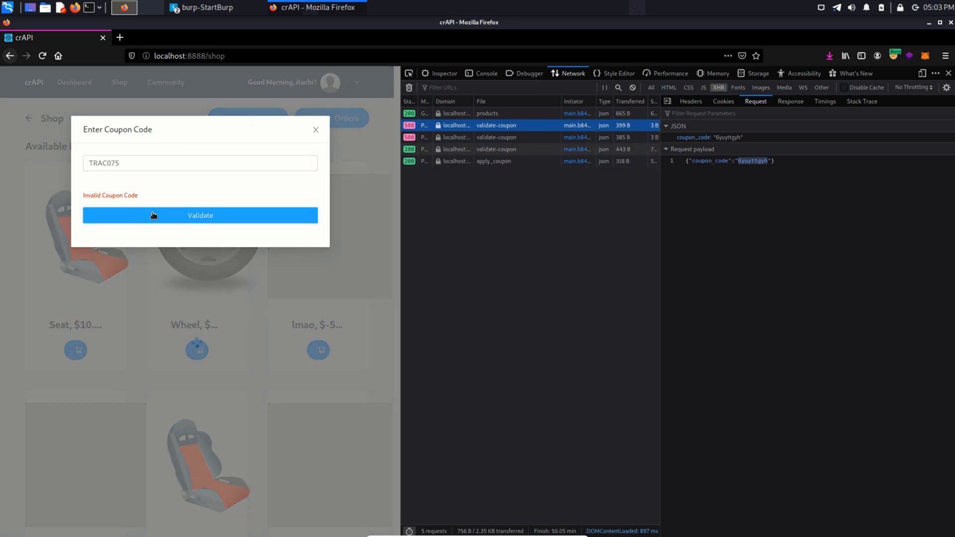
Validate coupon TRAC075 in the crAPI shop, which accepts it as applied
click(200, 215)
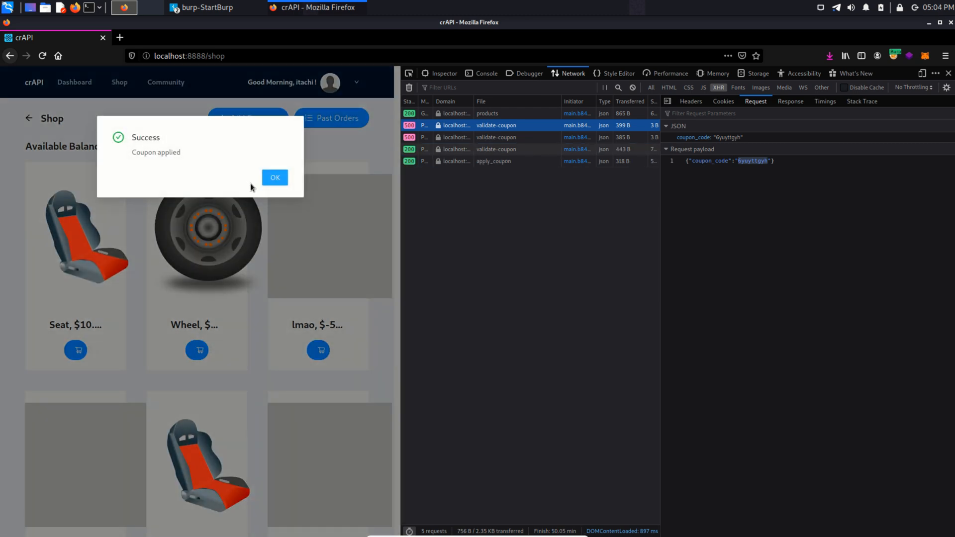